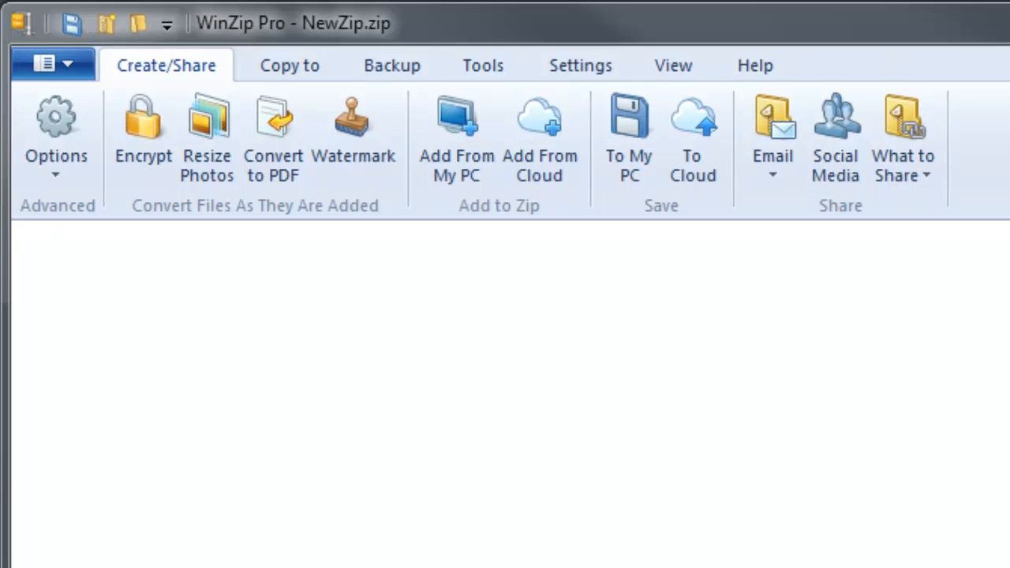
{"action": "mouse_move", "coordinate": [564, 182]}
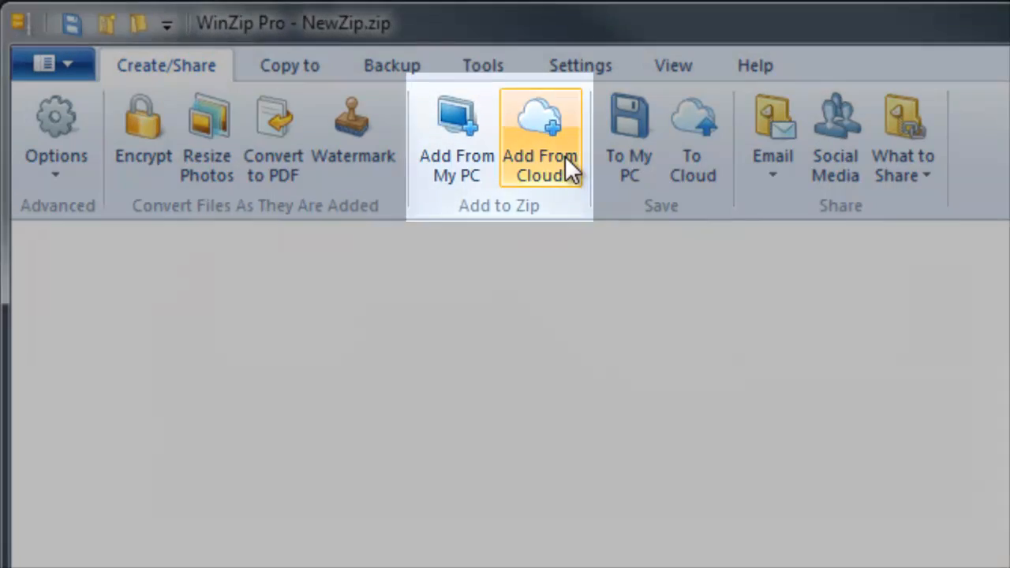
Add Pre-Approved Mortgage Confirmation.docx from SkyDrive's Documents folder to the zip
{"action": "left_click", "coordinate": [539, 138]}
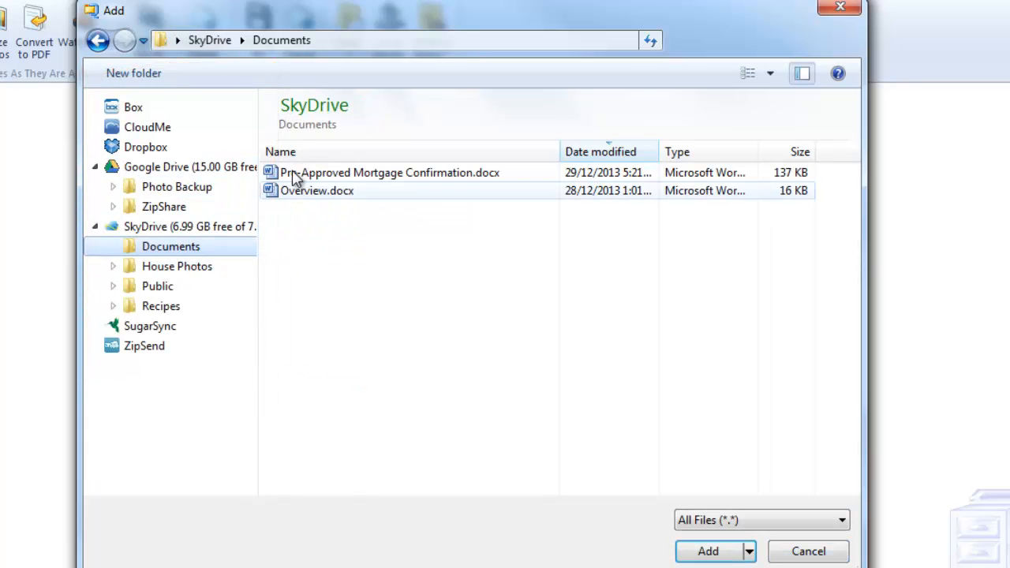
{"action": "left_click", "coordinate": [390, 172]}
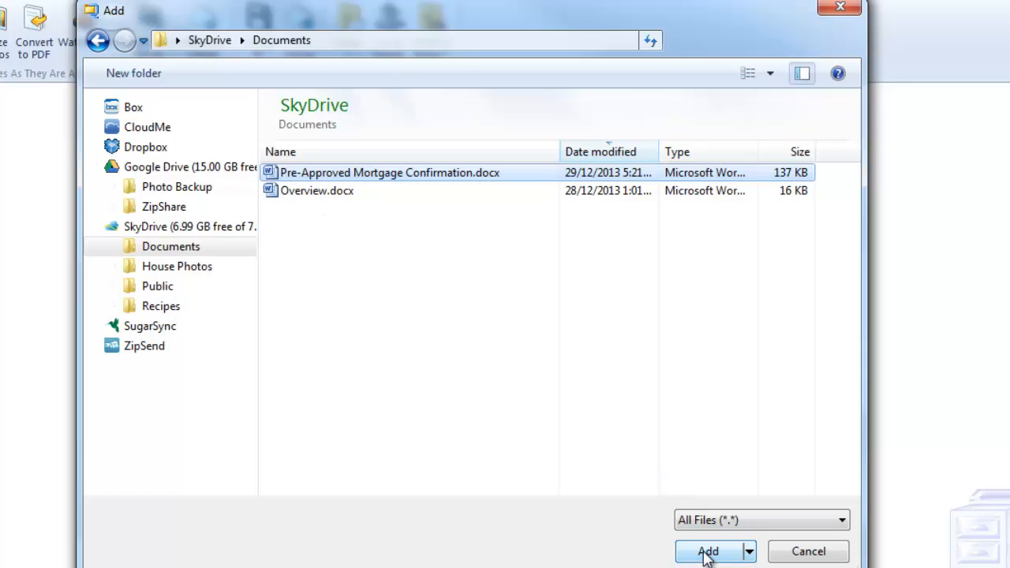
{"action": "left_click", "coordinate": [708, 551]}
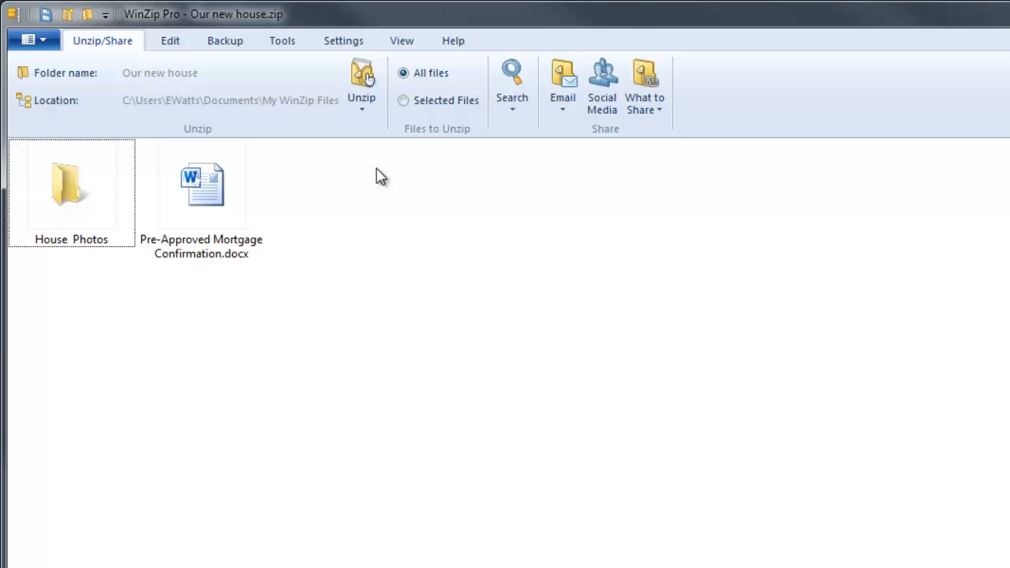
{"action": "mouse_move", "coordinate": [562, 83]}
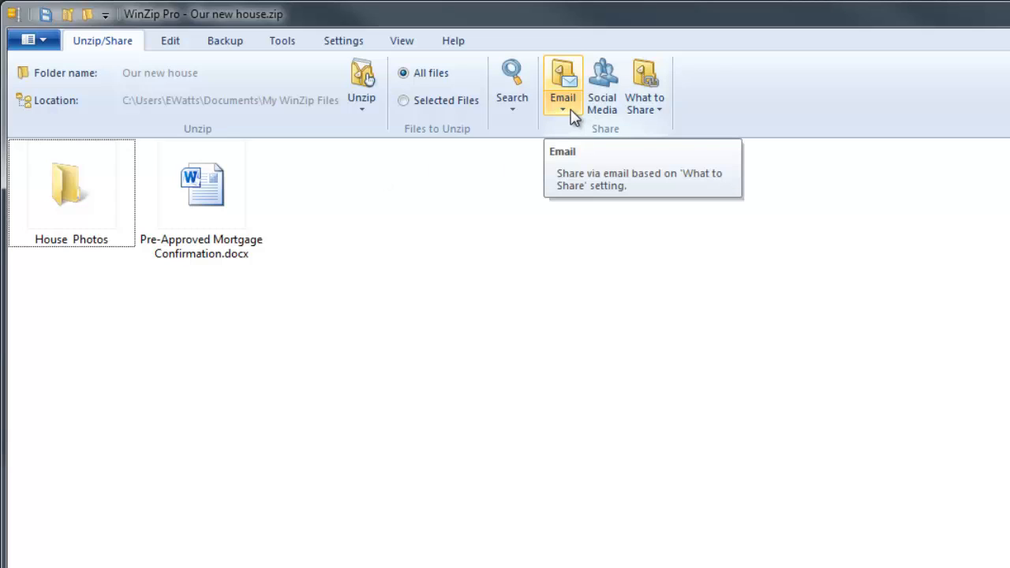
Email Our new house.zip as a cloud link via the Email dropdown
{"action": "left_click", "coordinate": [563, 109]}
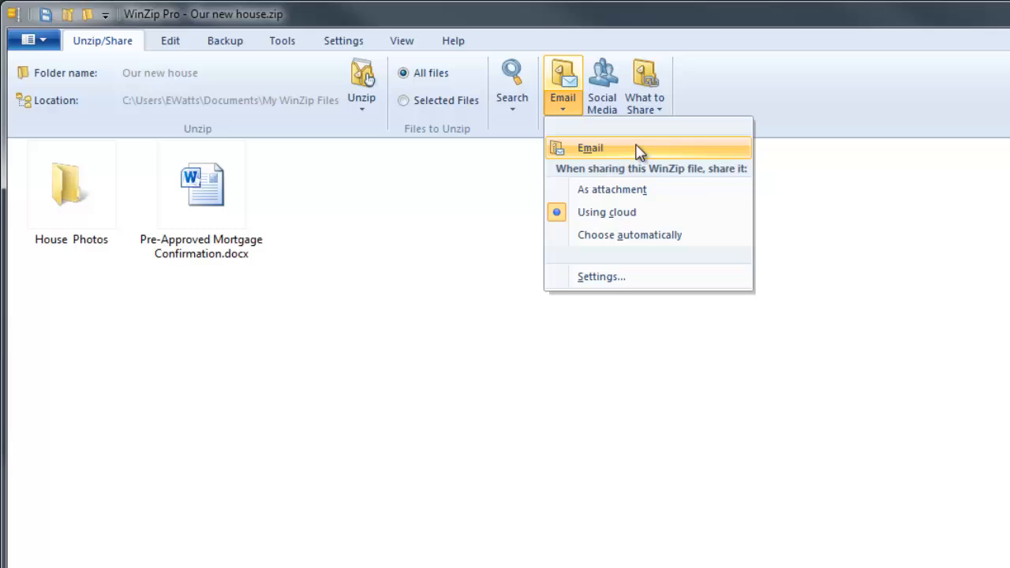
{"action": "mouse_move", "coordinate": [702, 217]}
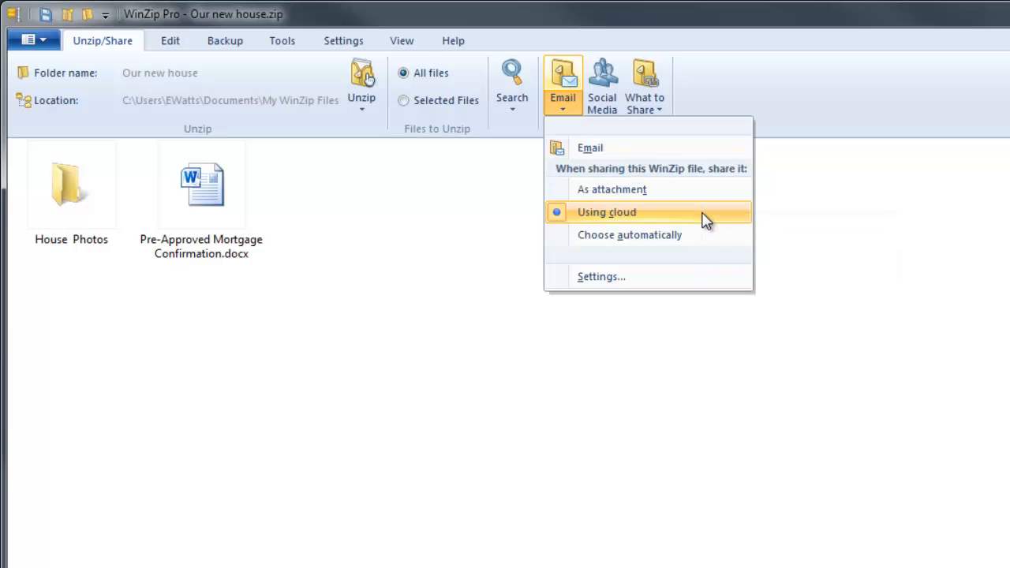
{"action": "mouse_move", "coordinate": [608, 147]}
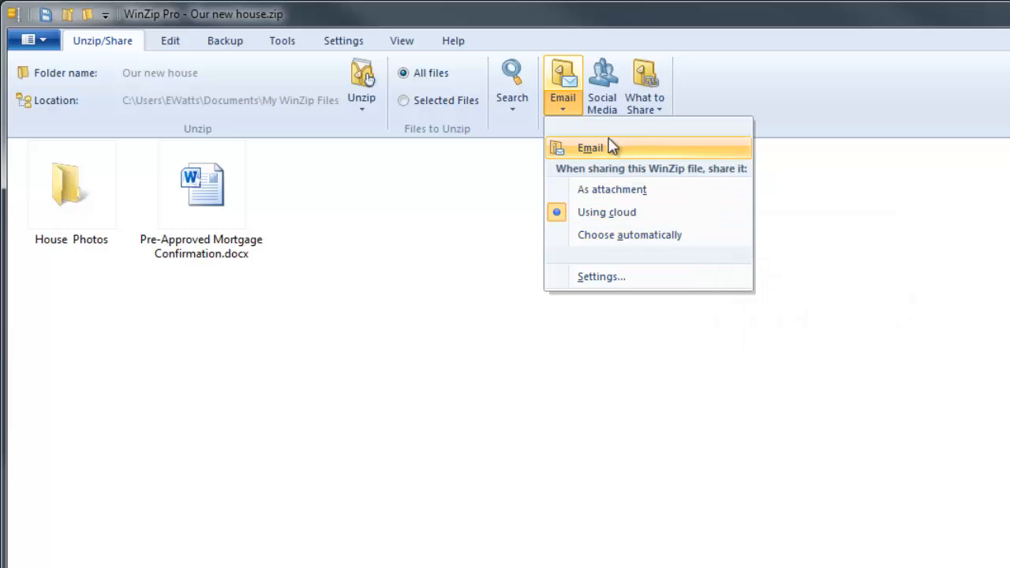
{"action": "left_click", "coordinate": [589, 148]}
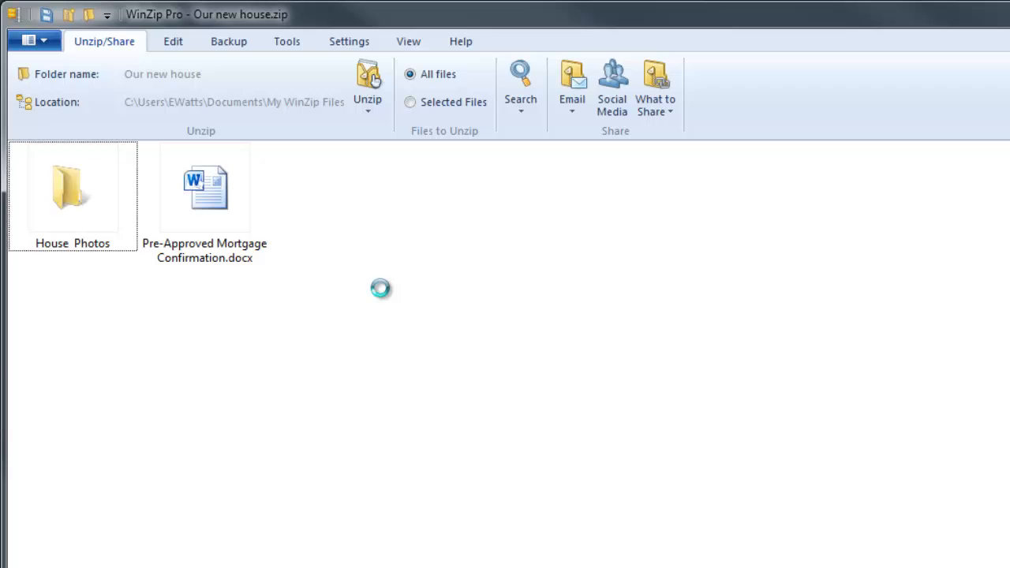
{"action": "mouse_move", "coordinate": [385, 296]}
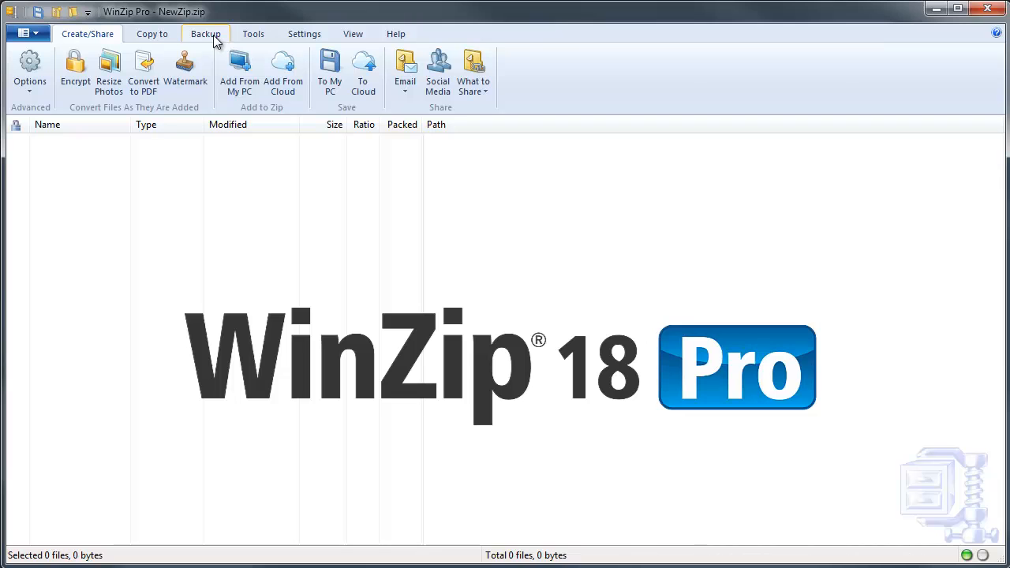
Create a new custom backup job from the Backup tab
{"action": "left_click", "coordinate": [205, 33]}
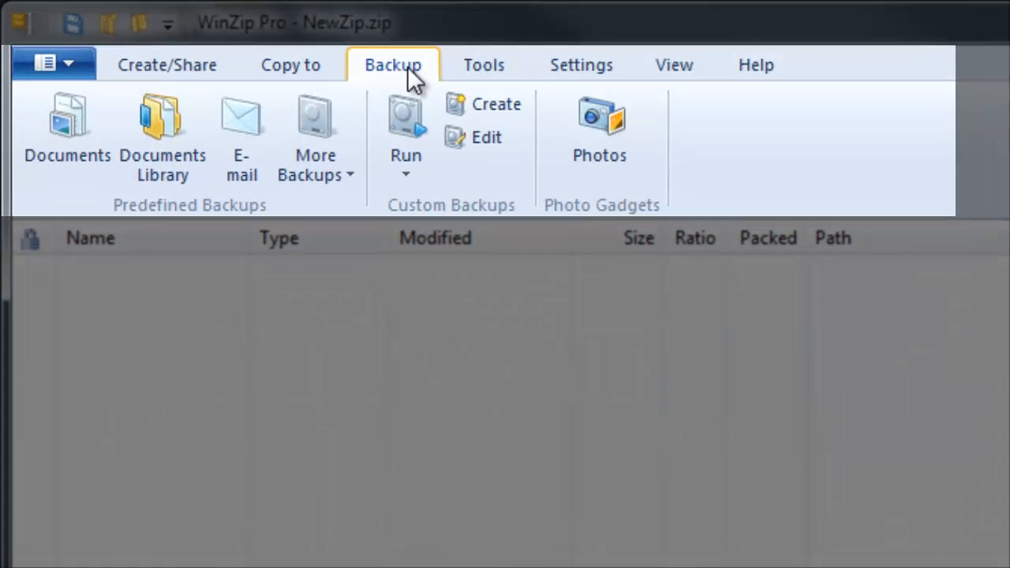
{"action": "mouse_move", "coordinate": [496, 103]}
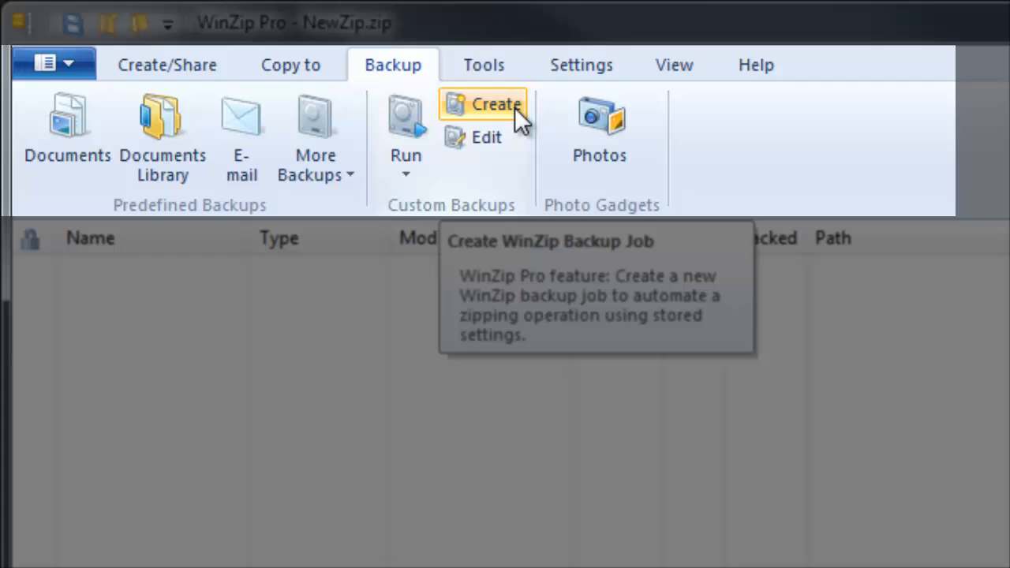
{"action": "left_click", "coordinate": [496, 104]}
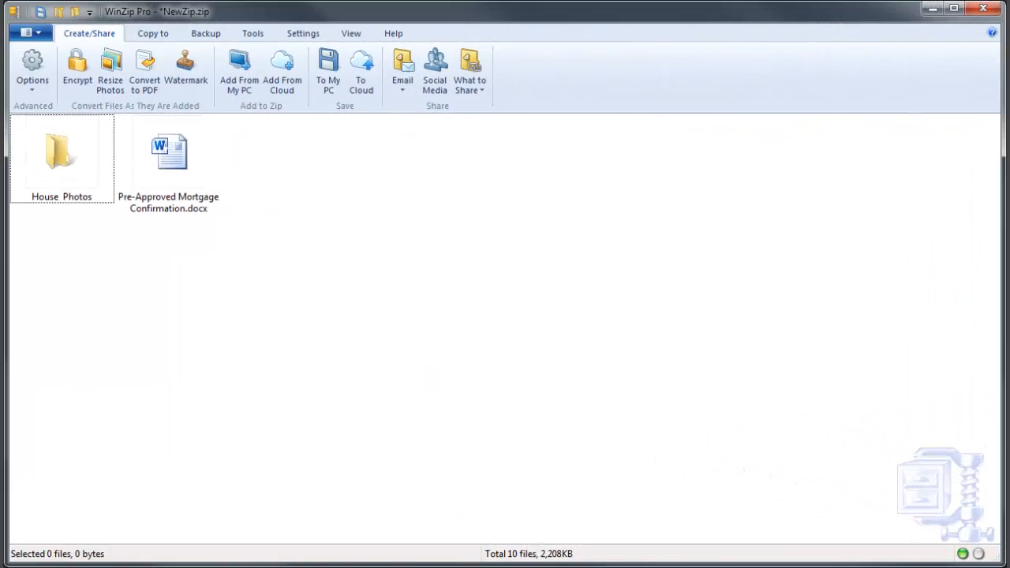
Add the files to NewZip.zip and dismiss the 44% space savings summary
{"action": "left_click", "coordinate": [238, 71]}
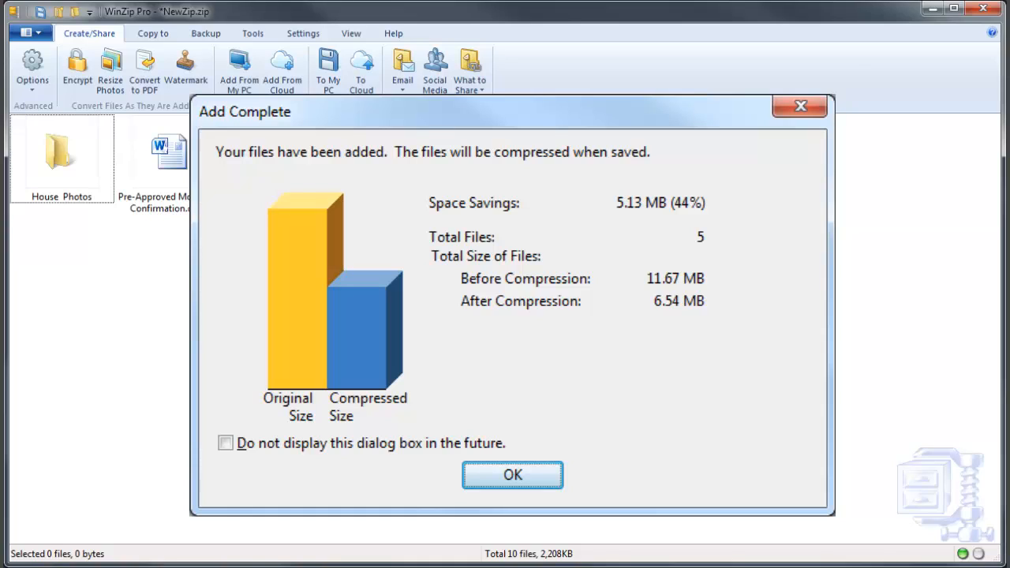
{"action": "left_click", "coordinate": [512, 474]}
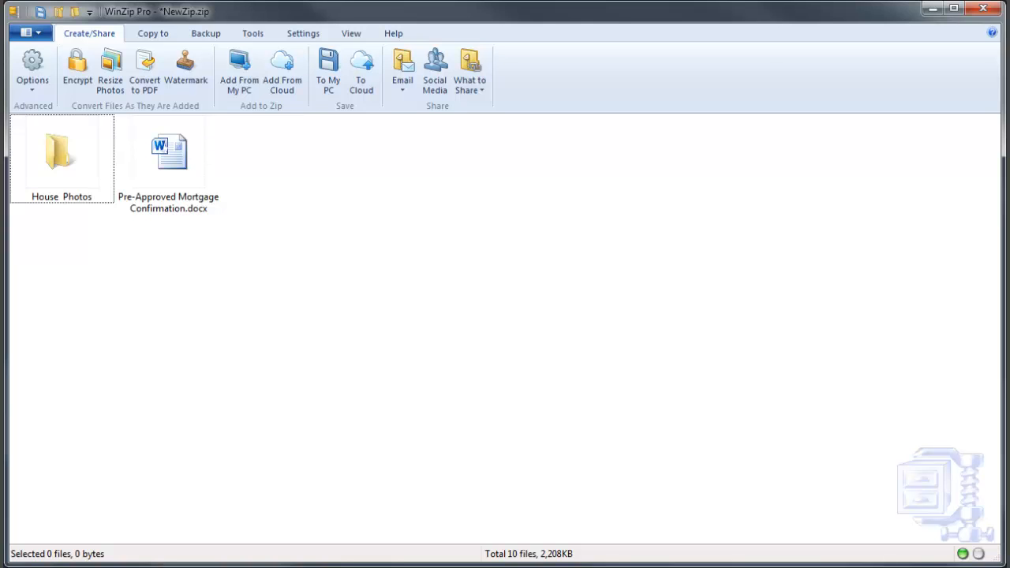
{"action": "left_click", "coordinate": [264, 33]}
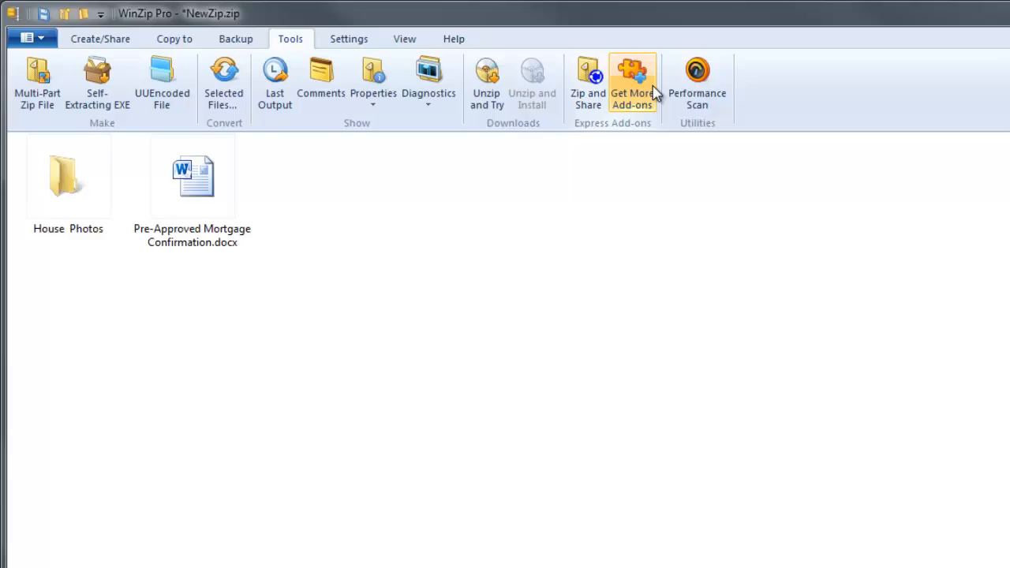
Open Get More Add-ons and scroll through the WinZip Express add-ons page
{"action": "left_click", "coordinate": [632, 79]}
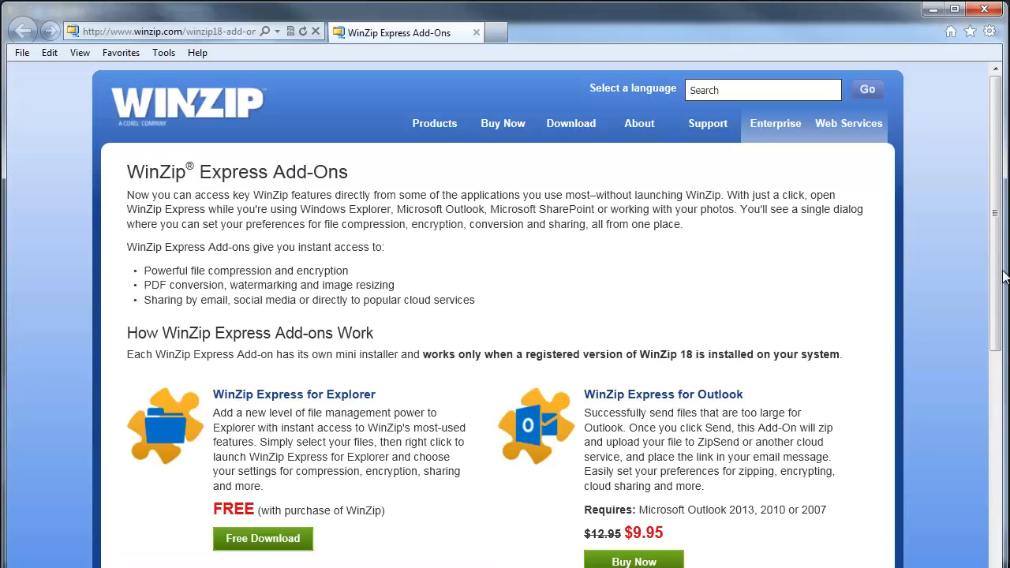
{"action": "scroll", "scroll_direction": "down", "scroll_amount": 3}
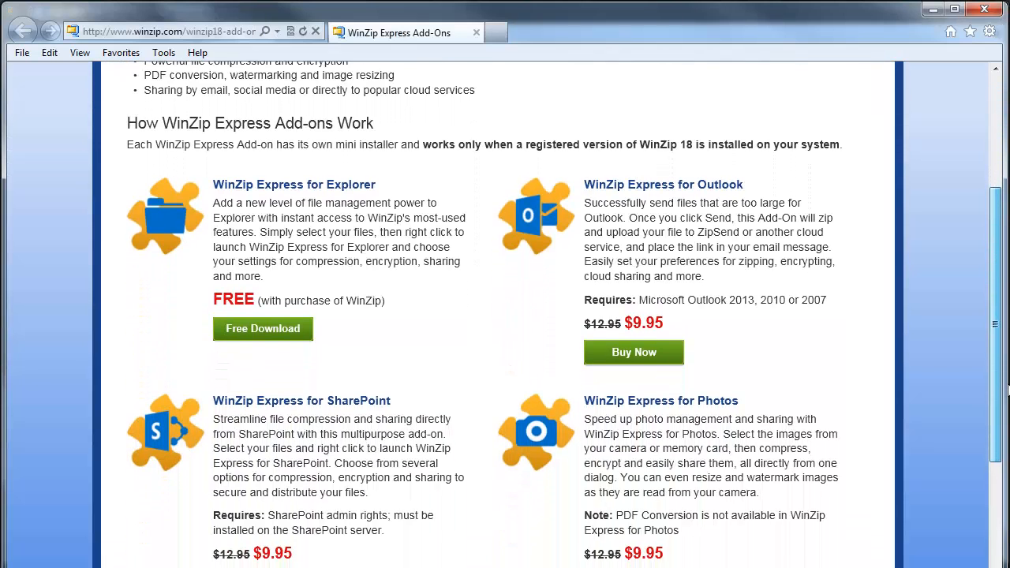
{"action": "scroll", "scroll_direction": "down", "scroll_amount": 3}
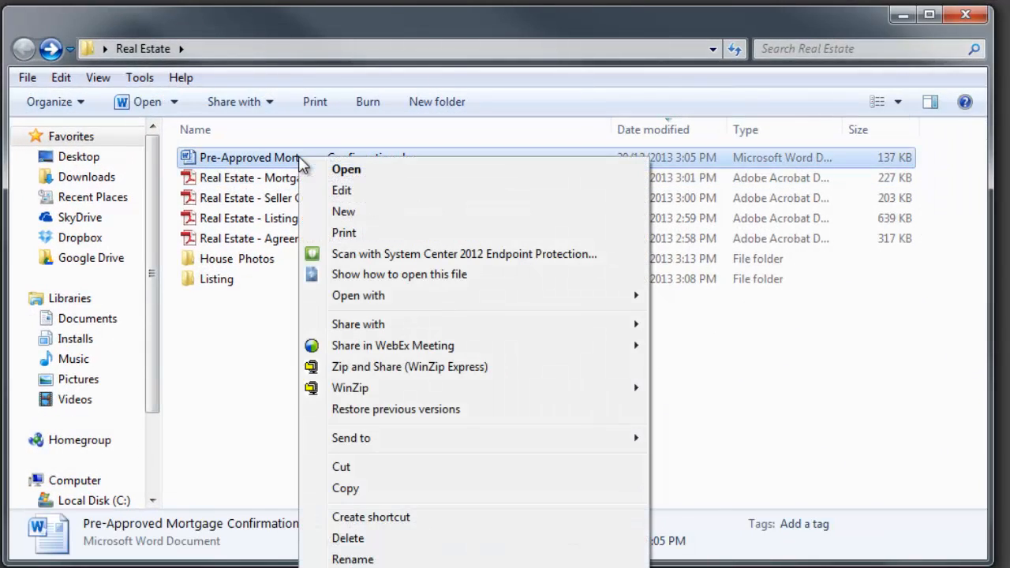
{"action": "mouse_move", "coordinate": [409, 366]}
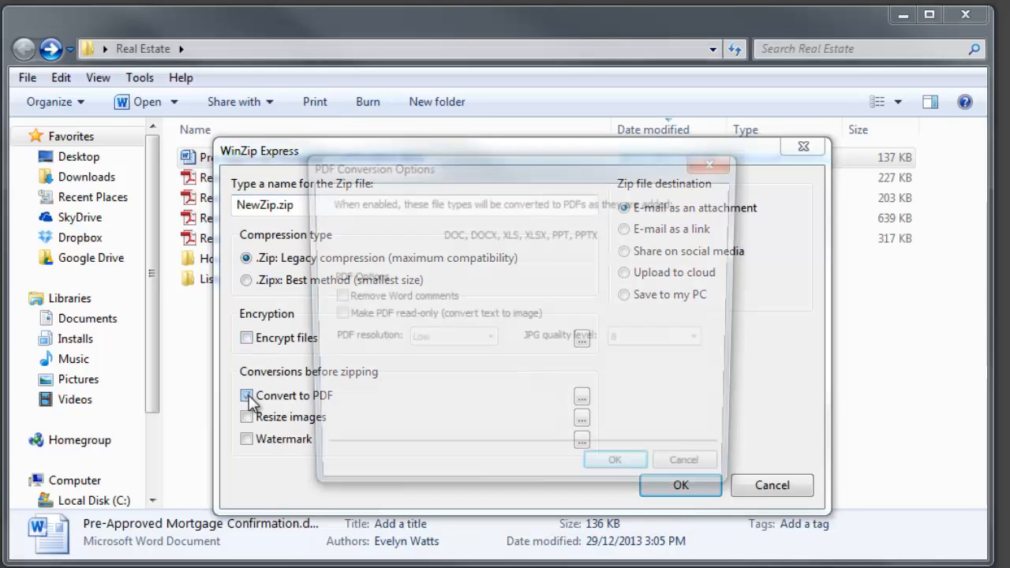
Enable PDF conversion without Word comments and a 'Confidential, do not copy' watermark
{"action": "left_click", "coordinate": [246, 395]}
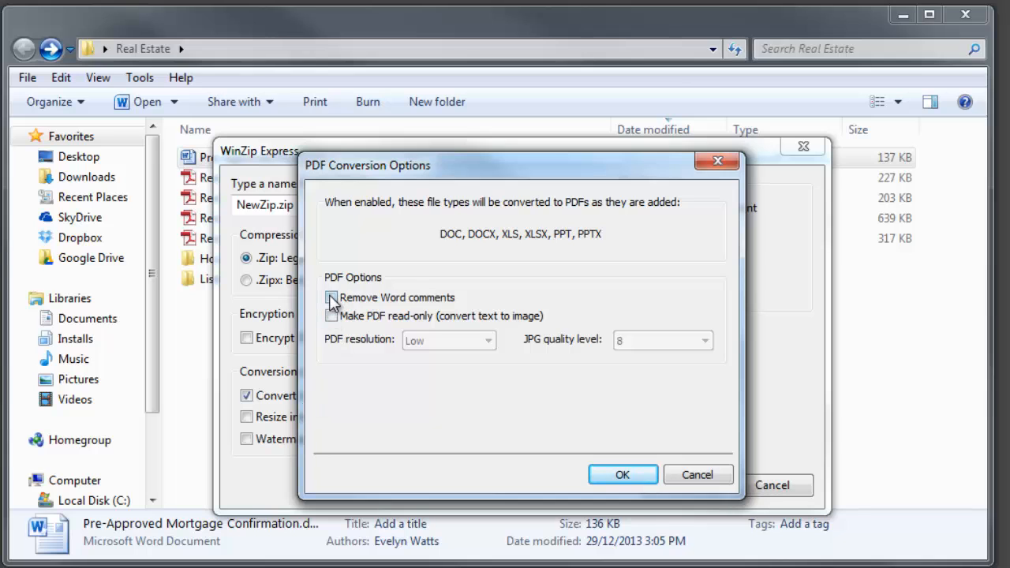
{"action": "left_click", "coordinate": [330, 298]}
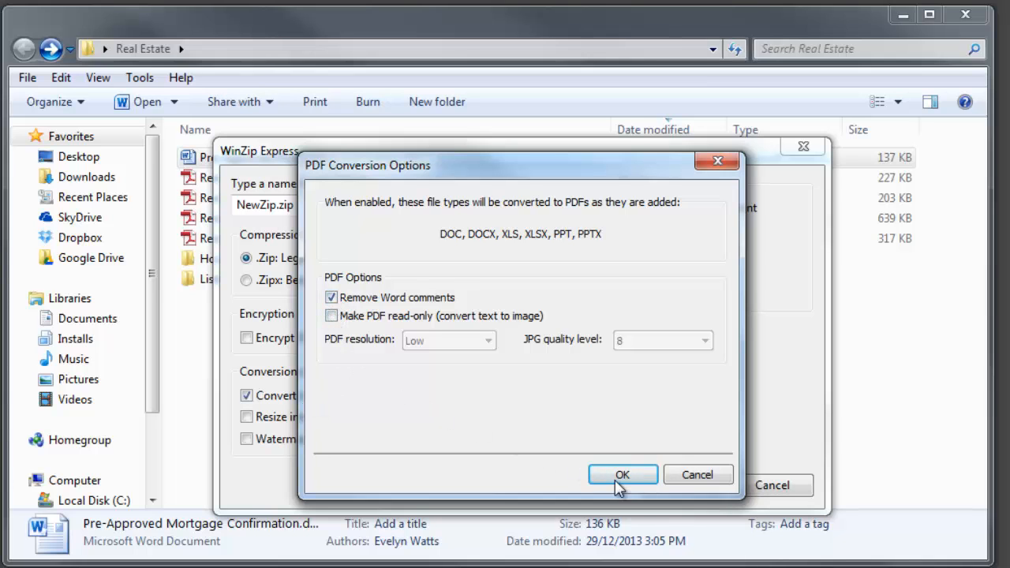
{"action": "left_click", "coordinate": [622, 474]}
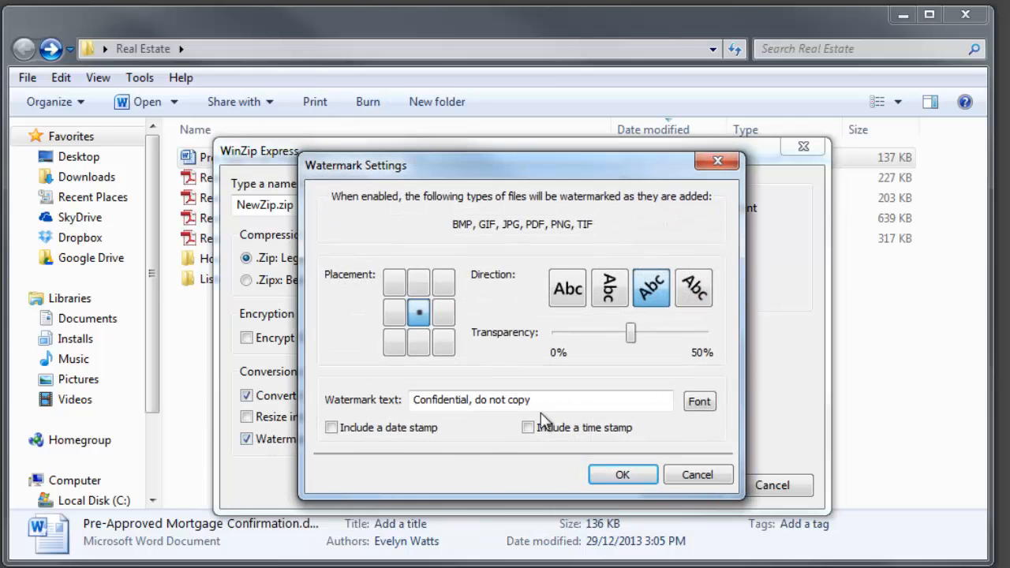
{"action": "mouse_move", "coordinate": [572, 438]}
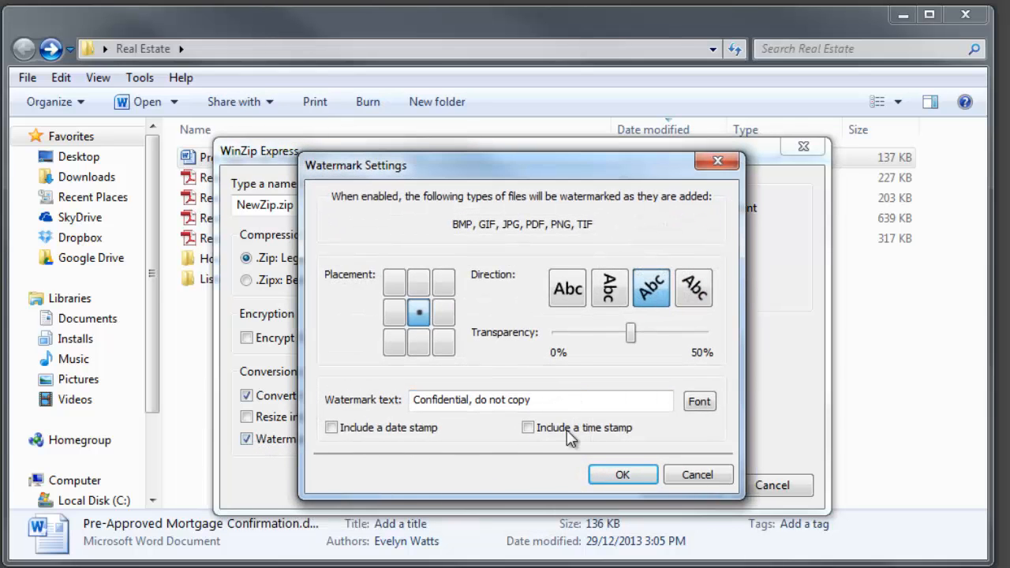
{"action": "left_click", "coordinate": [621, 475]}
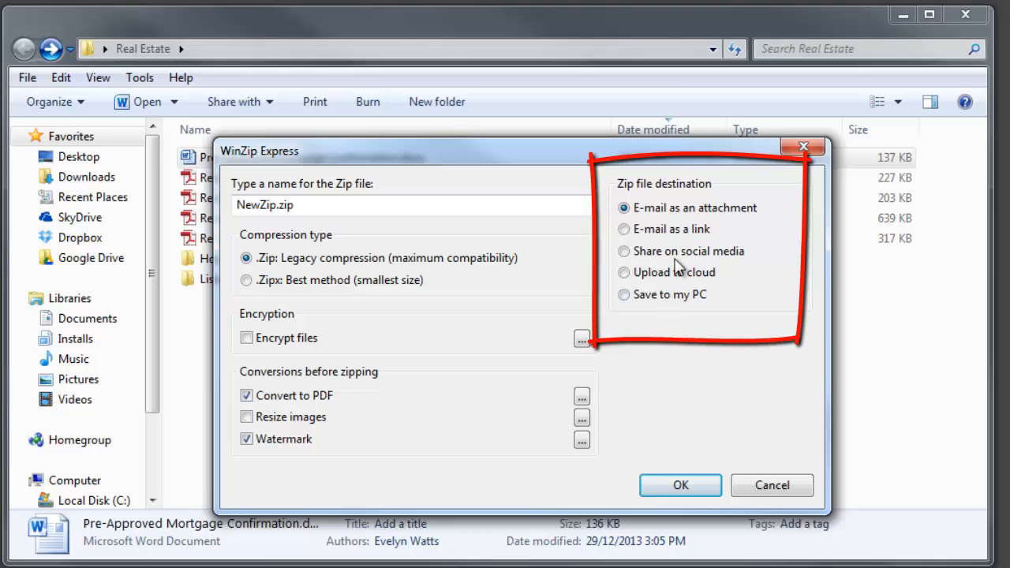
Upload NewZip.zip to the ZipShare folder on Google Drive
{"action": "left_click", "coordinate": [624, 272]}
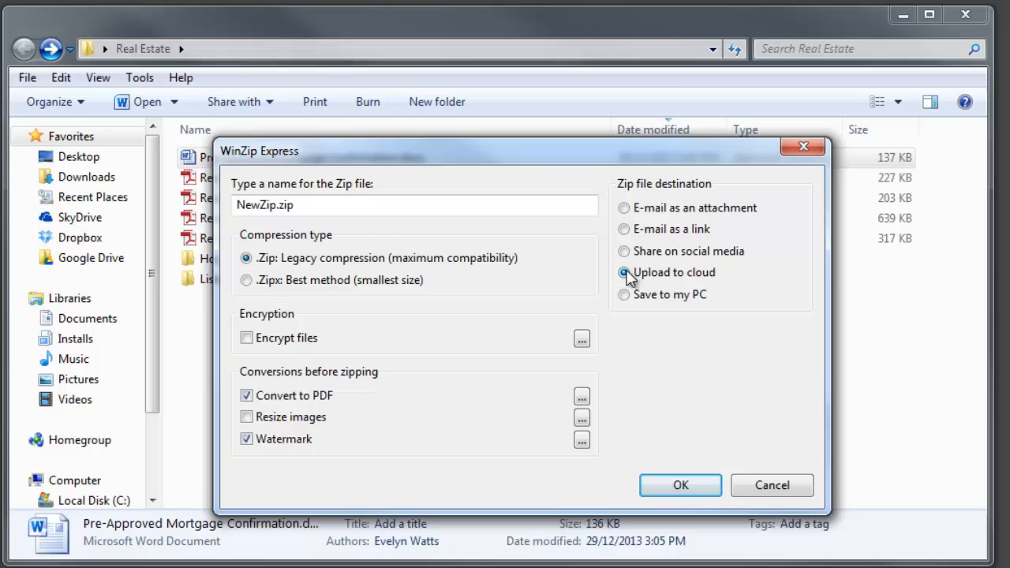
{"action": "left_click", "coordinate": [680, 485]}
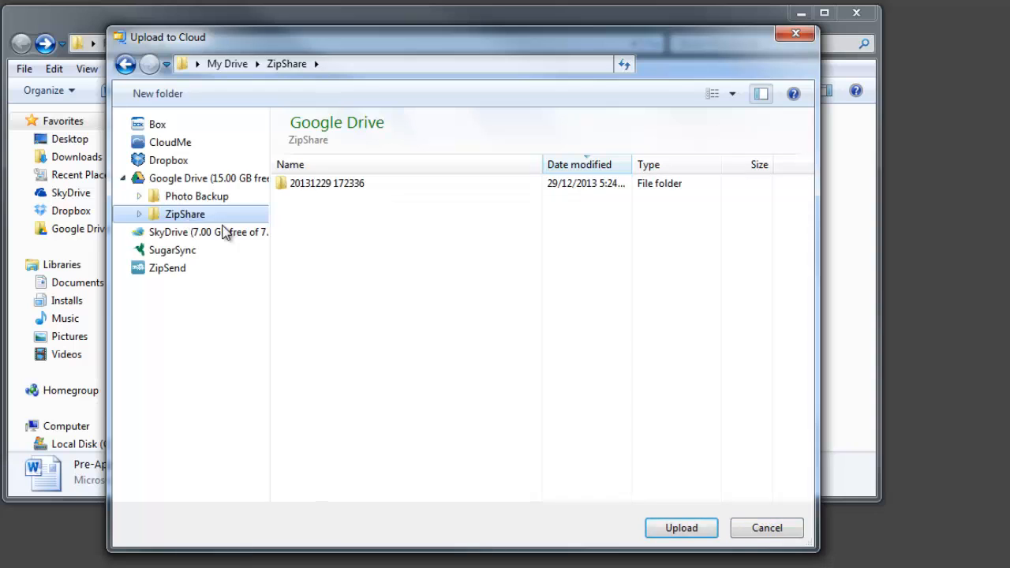
{"action": "left_click", "coordinate": [680, 527]}
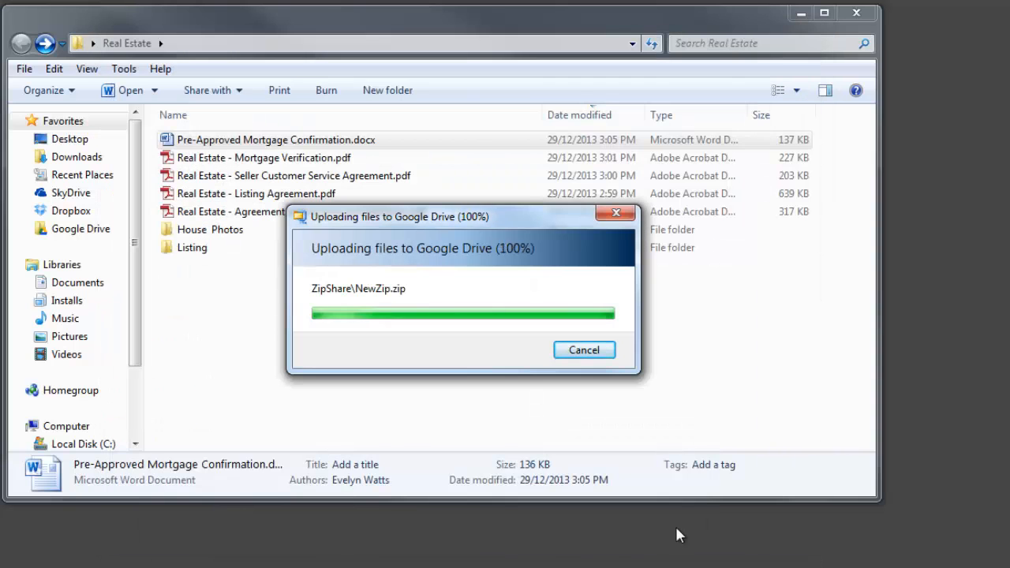